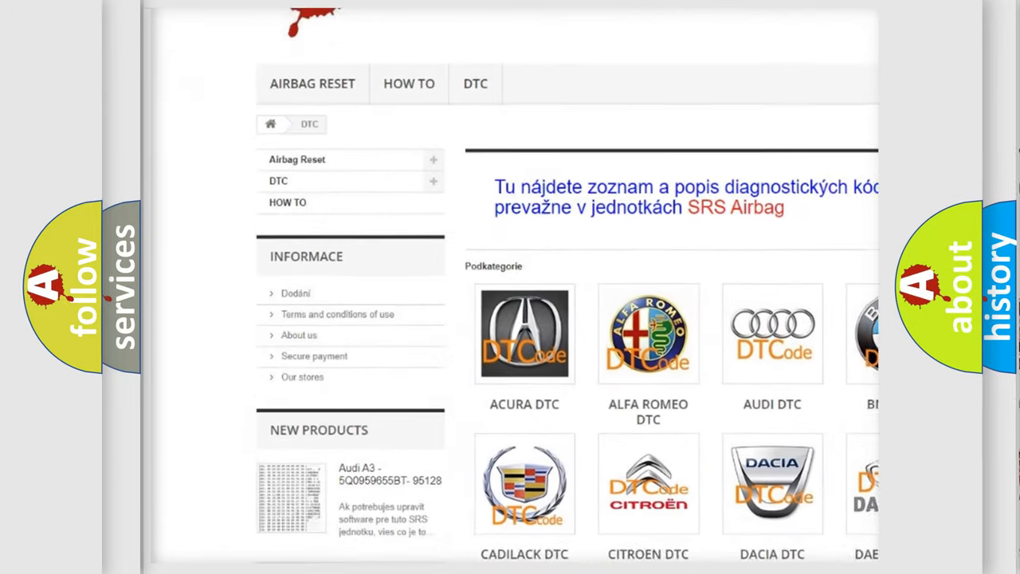
pyautogui.scroll(-3)
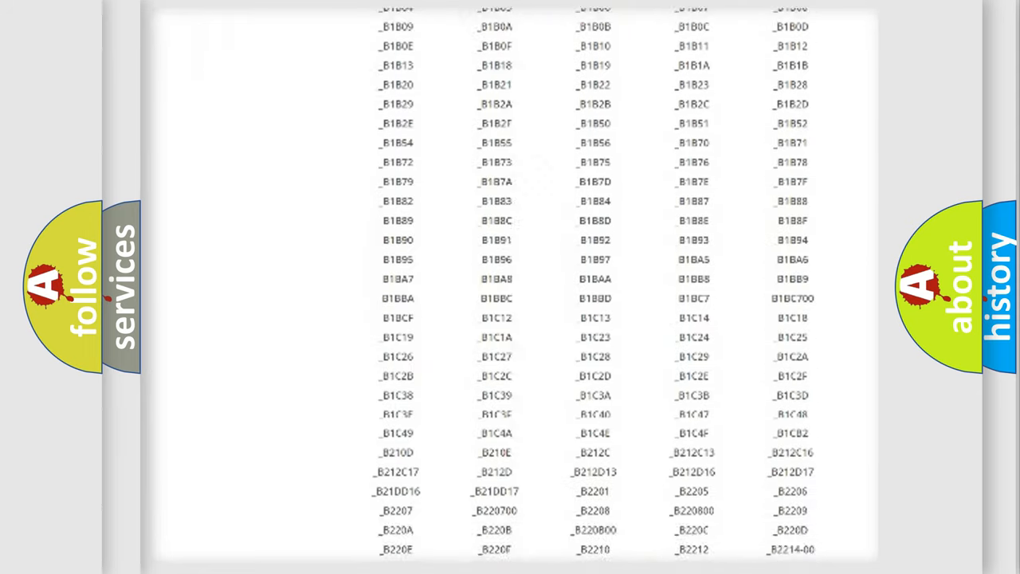
pyautogui.scroll(-3)
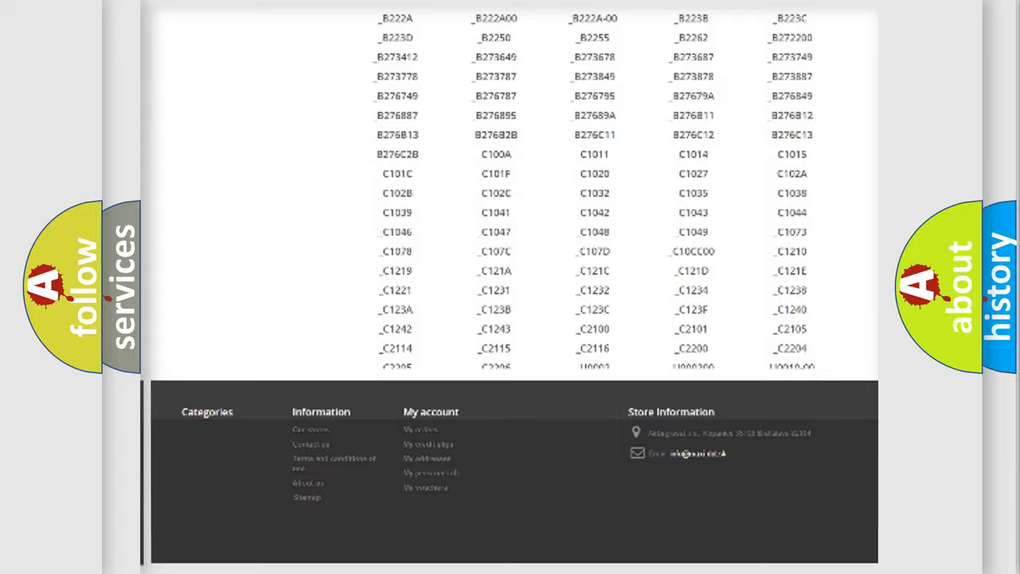